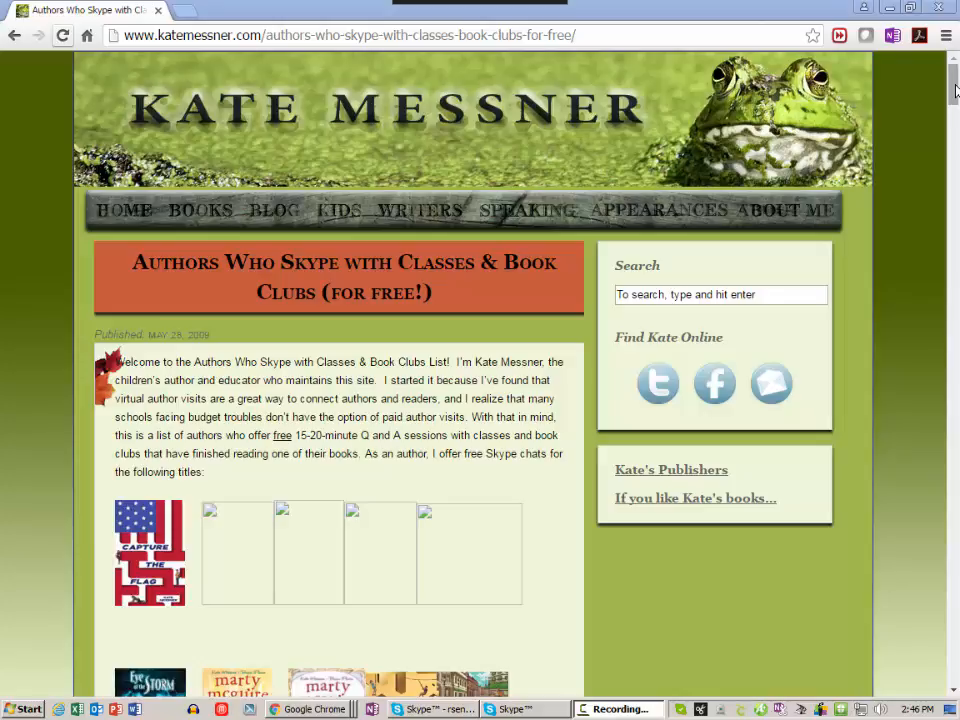
Step: Scroll the Play Mystery Skype page past the filters down to the teacher profile tiles
{"action": "scroll", "scroll_direction": "down", "scroll_amount": 3}
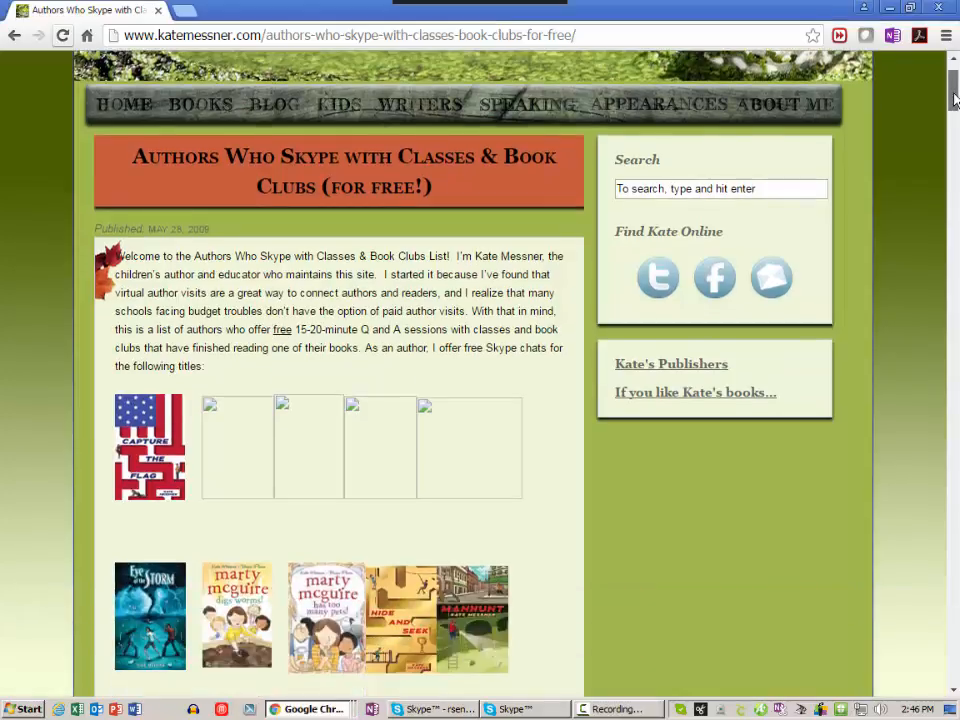
{"action": "scroll", "scroll_direction": "down", "scroll_amount": 3}
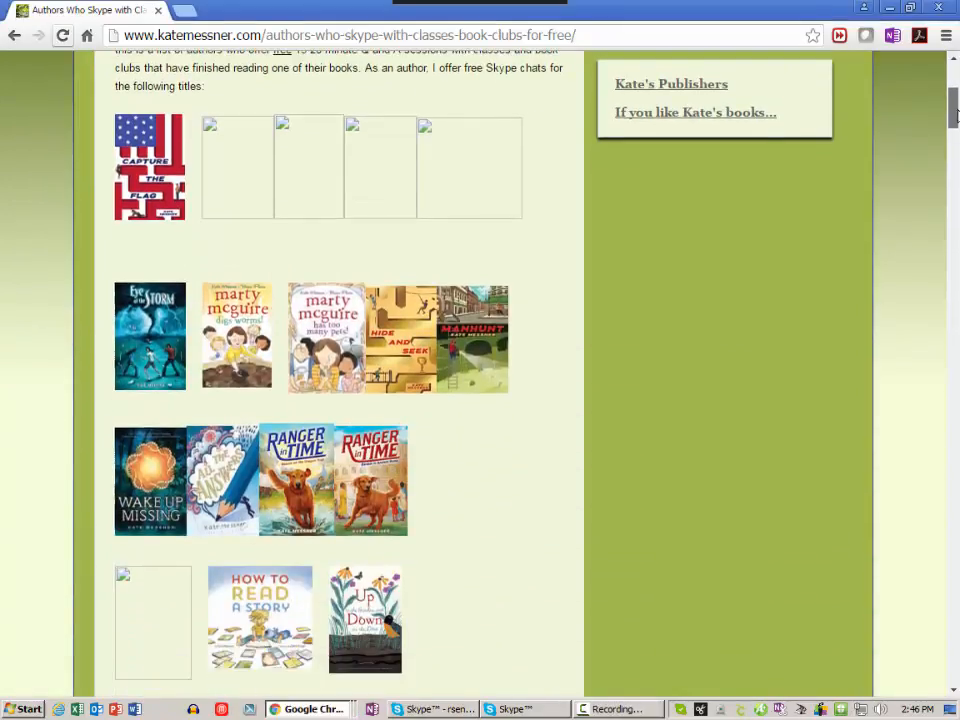
{"action": "scroll", "scroll_direction": "down", "scroll_amount": 3}
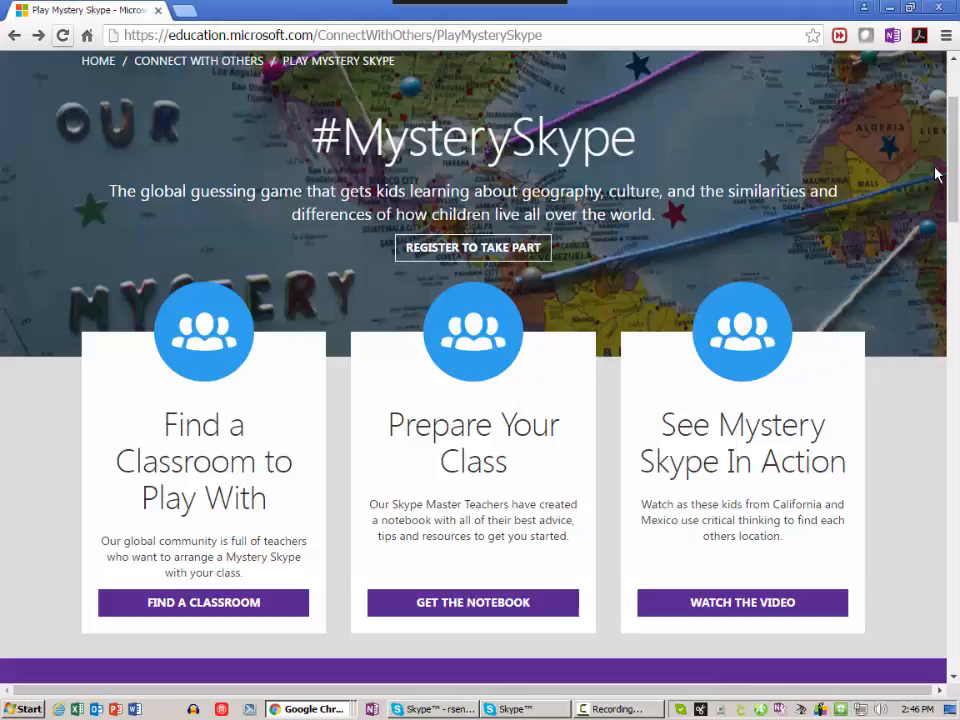
{"action": "mouse_move", "coordinate": [953, 173]}
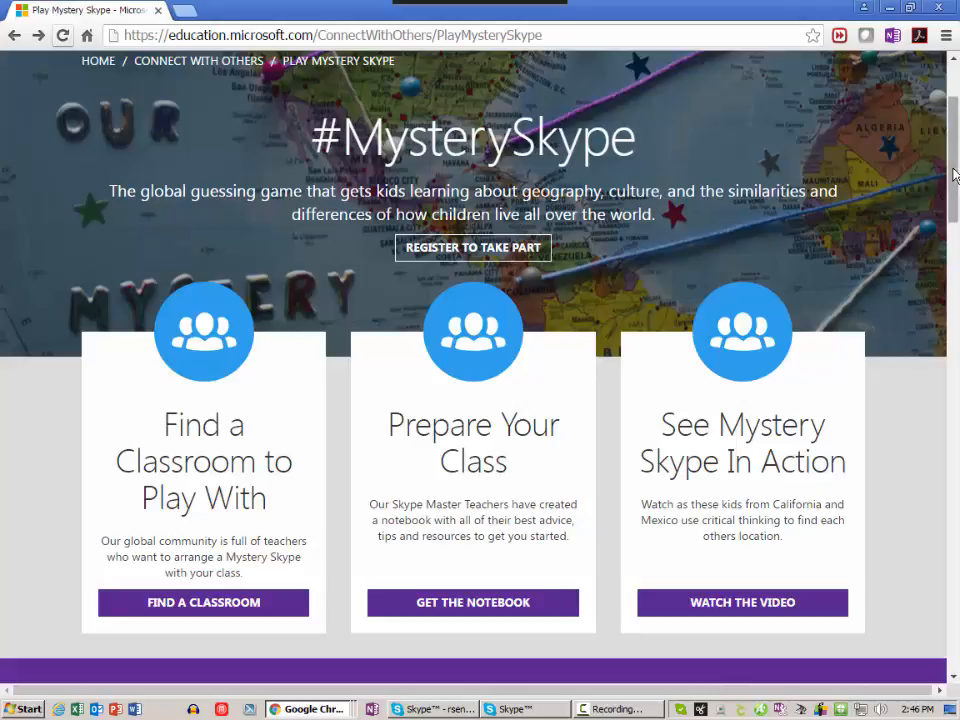
{"action": "scroll", "scroll_direction": "down", "scroll_amount": 3}
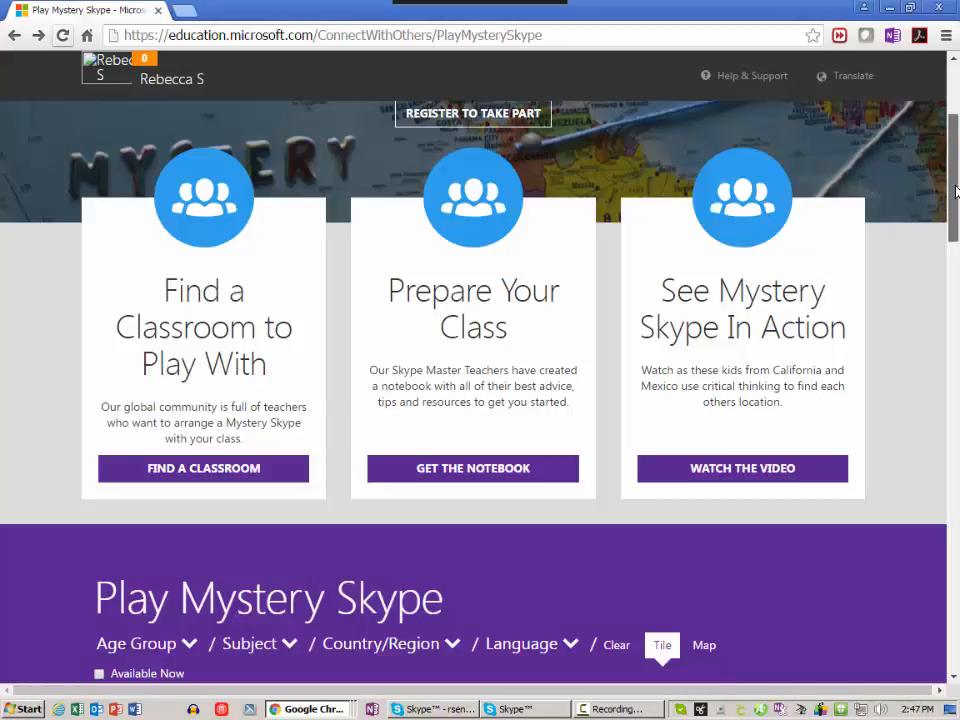
{"action": "scroll", "scroll_direction": "down", "scroll_amount": 3}
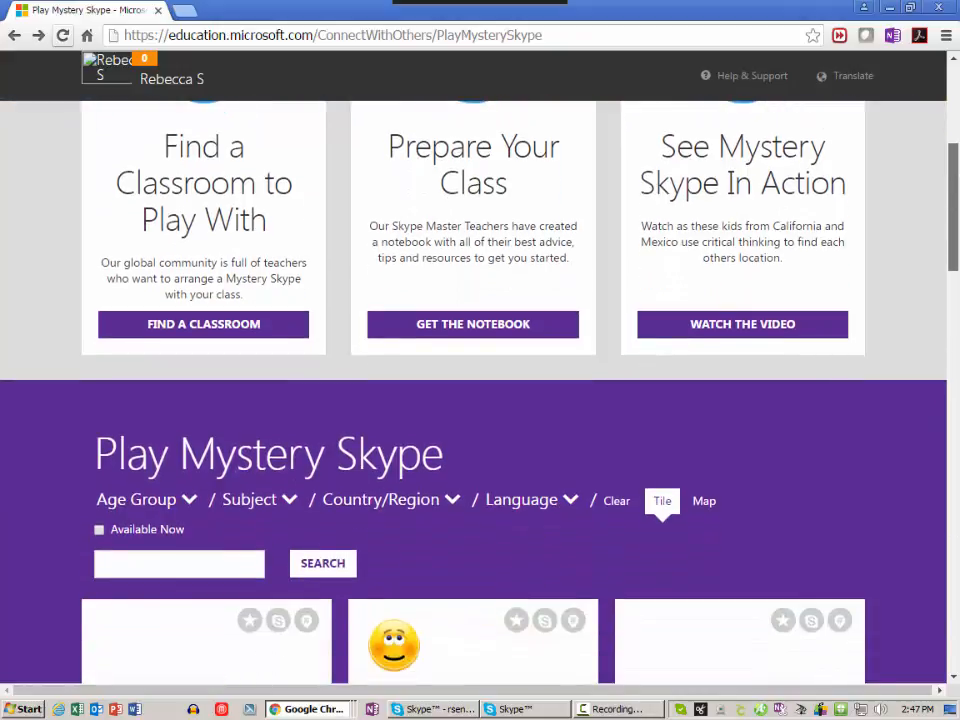
{"action": "scroll", "scroll_direction": "down", "scroll_amount": 3}
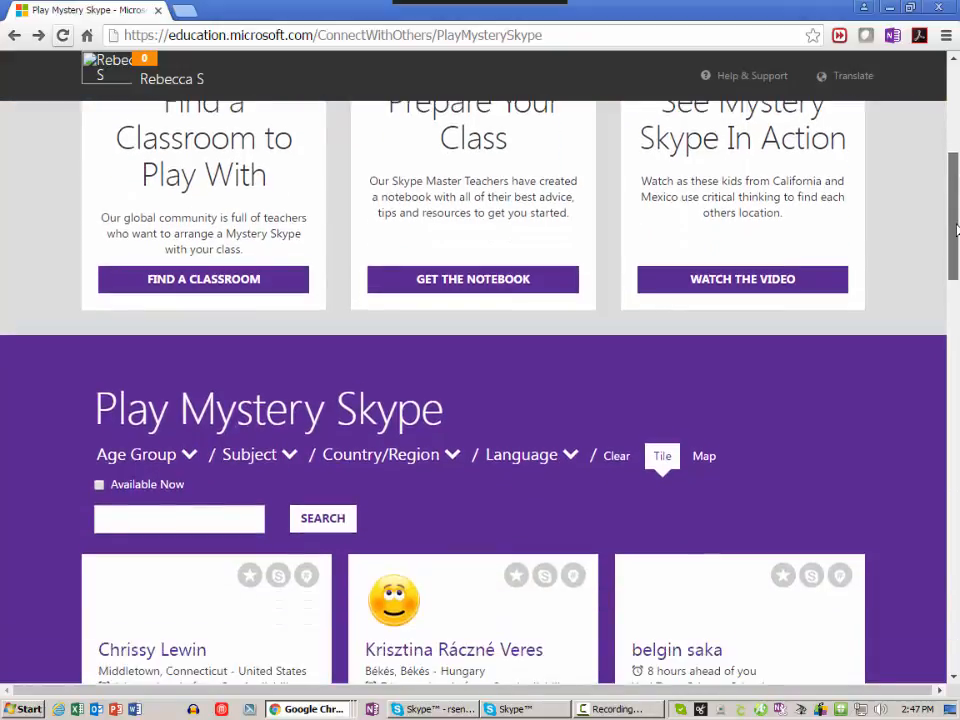
{"action": "scroll", "scroll_direction": "down", "scroll_amount": 3}
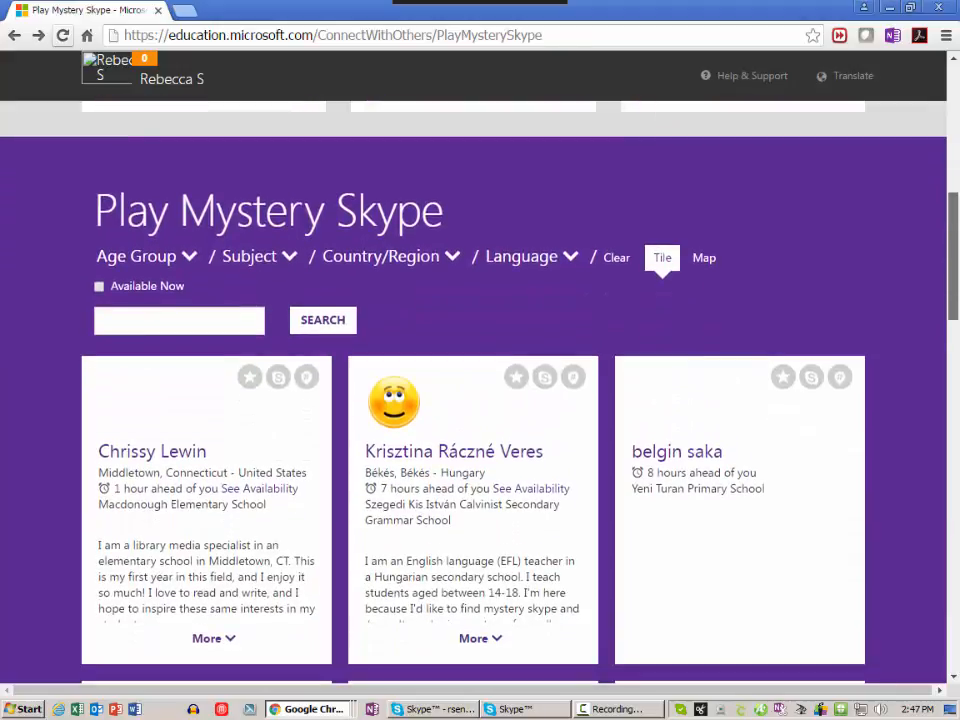
{"action": "scroll", "scroll_direction": "down", "scroll_amount": 3}
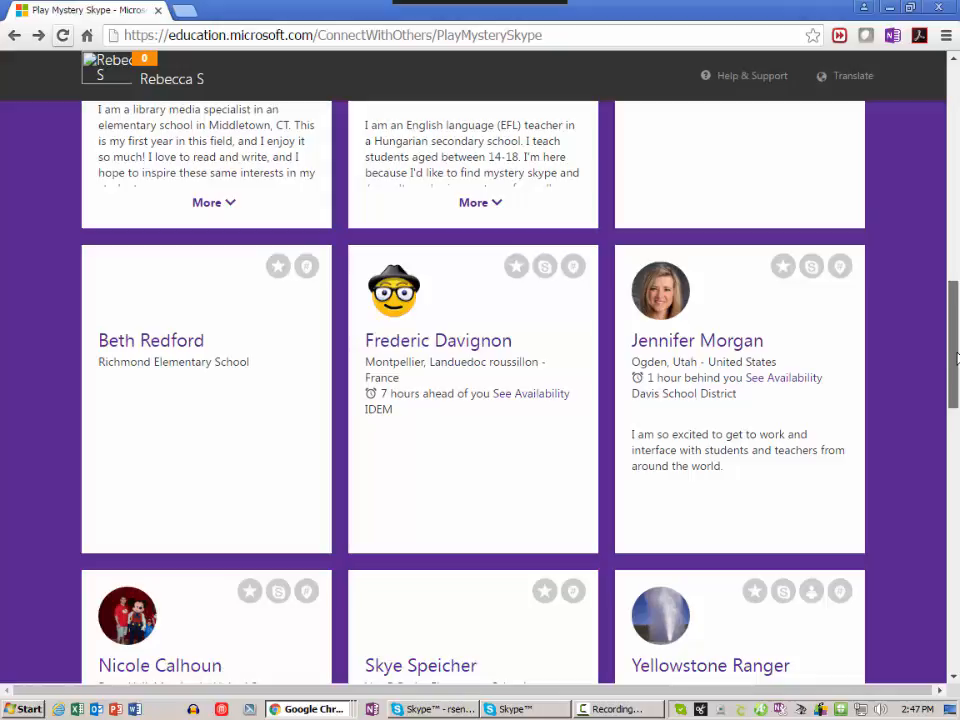
{"action": "scroll", "scroll_direction": "down", "scroll_amount": 3}
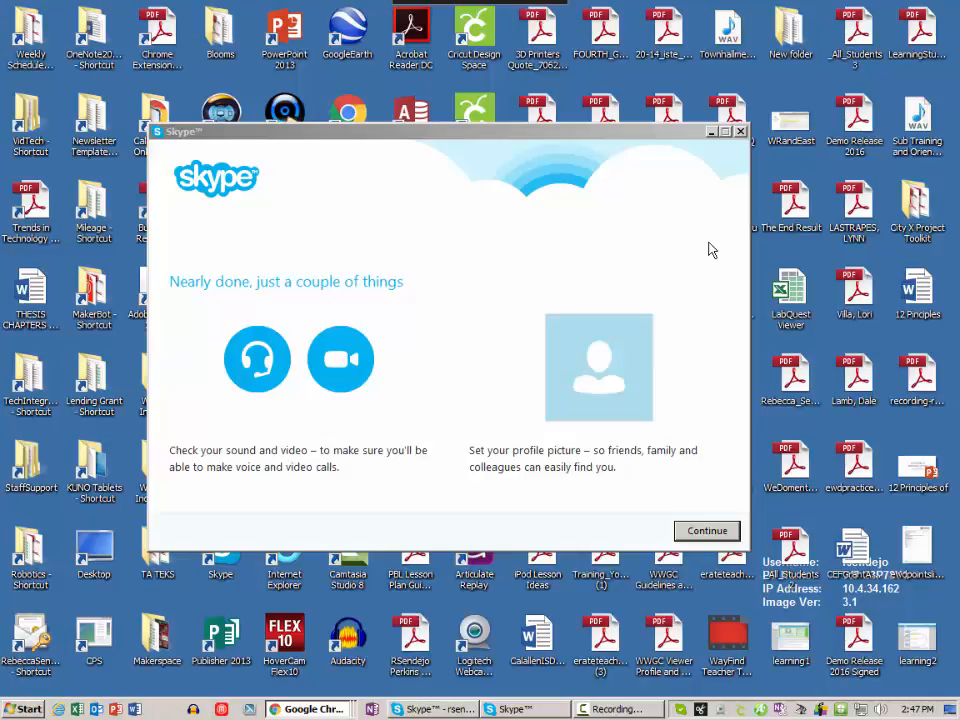
{"action": "mouse_move", "coordinate": [399, 261]}
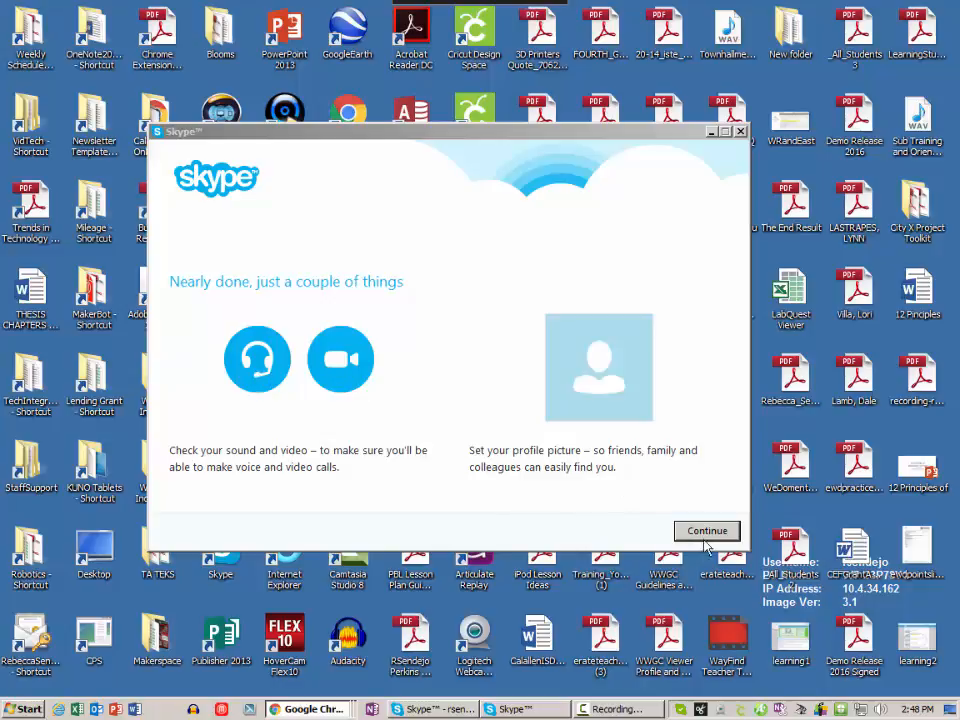
Step: Accept sound and USB Video Camera (AverVision) video settings, and skip the profile picture step
{"action": "left_click", "coordinate": [707, 530]}
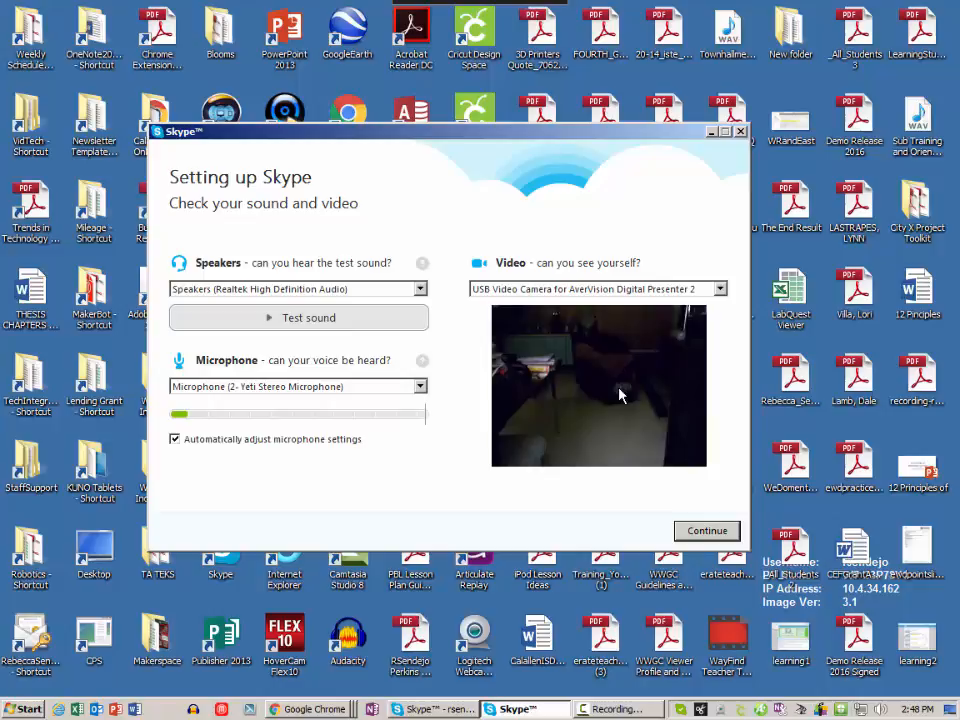
{"action": "left_click", "coordinate": [706, 530]}
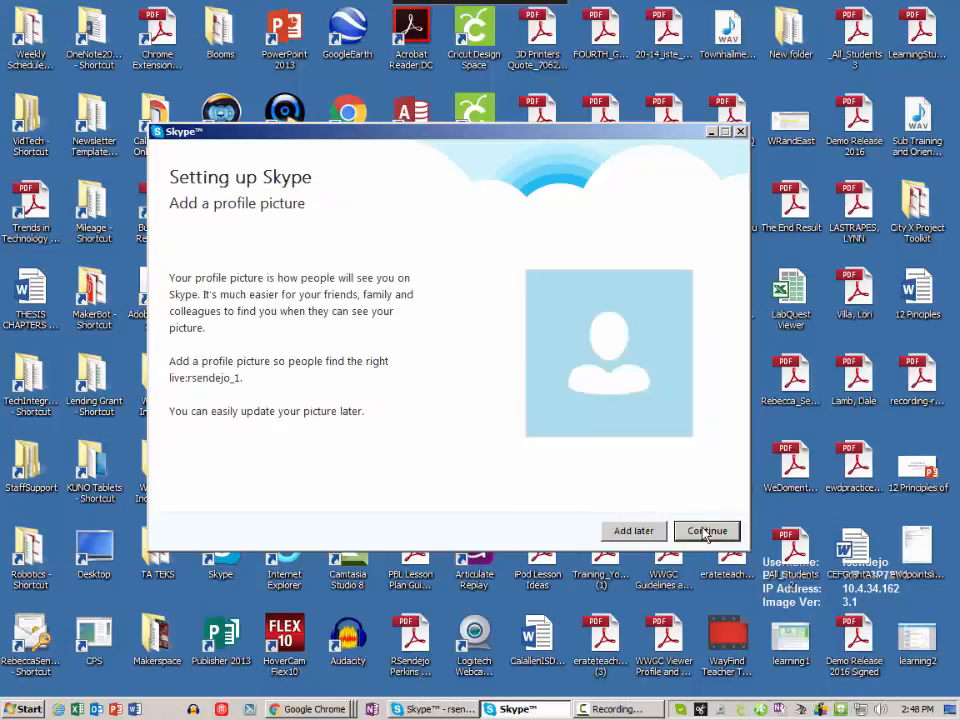
{"action": "left_click", "coordinate": [706, 531]}
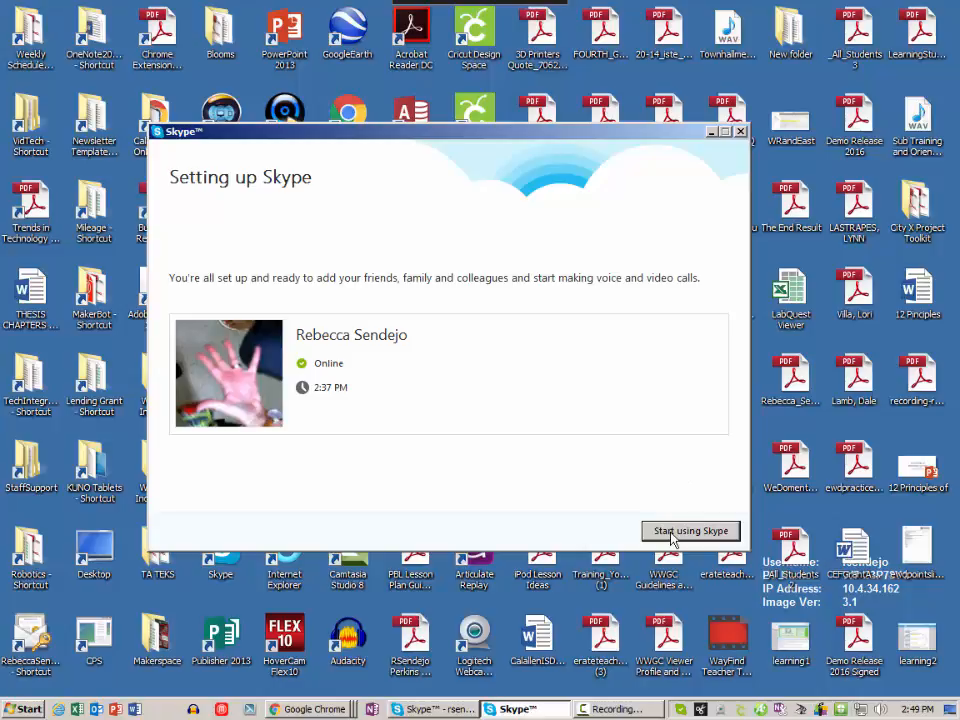
Step: Choose Start using Skype to reach the home window listing Echo / Sound Test Service
{"action": "left_click", "coordinate": [690, 530]}
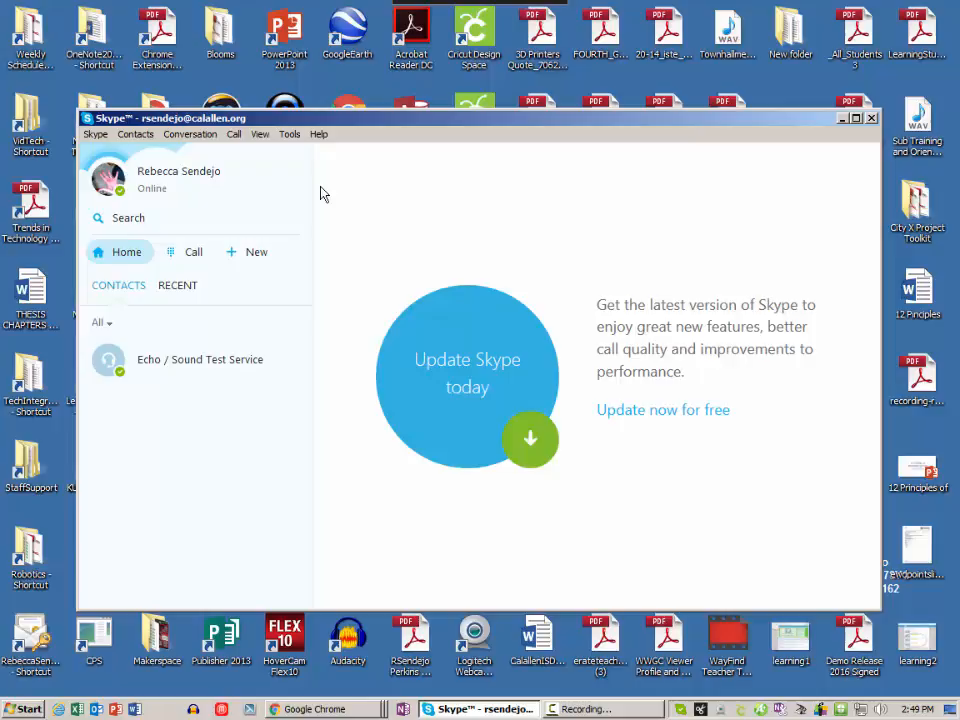
{"action": "mouse_move", "coordinate": [561, 142]}
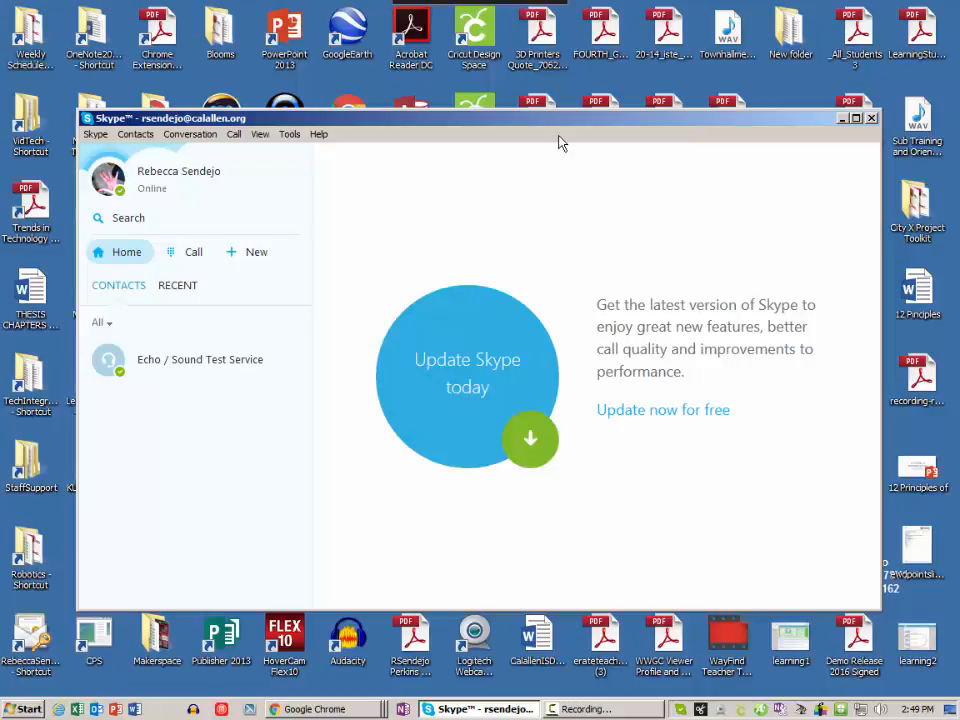
{"action": "mouse_move", "coordinate": [547, 219]}
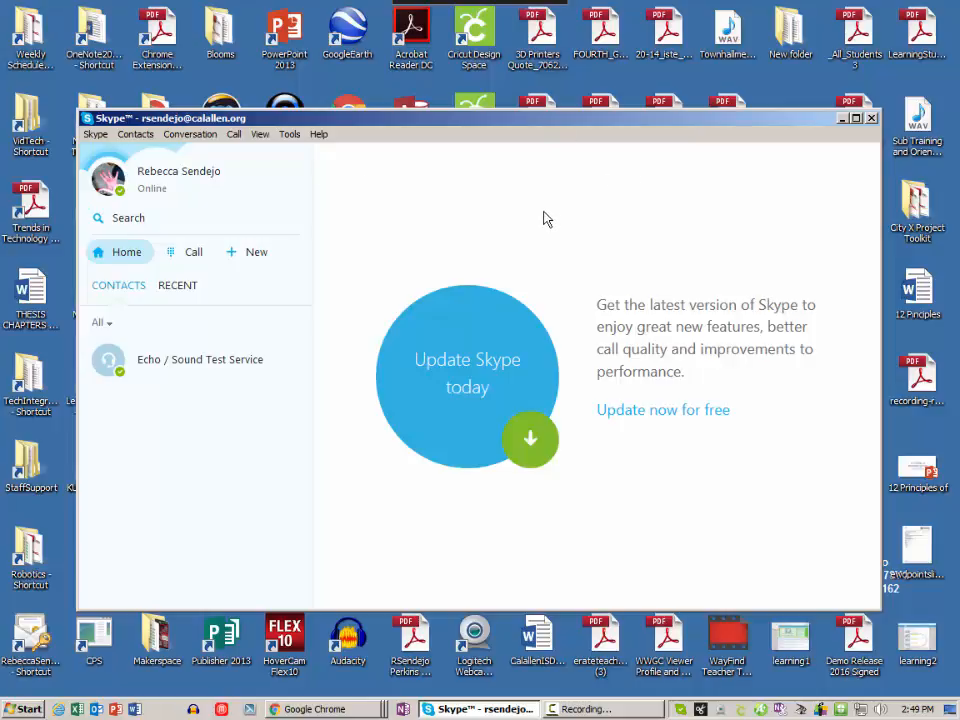
{"action": "mouse_move", "coordinate": [659, 198]}
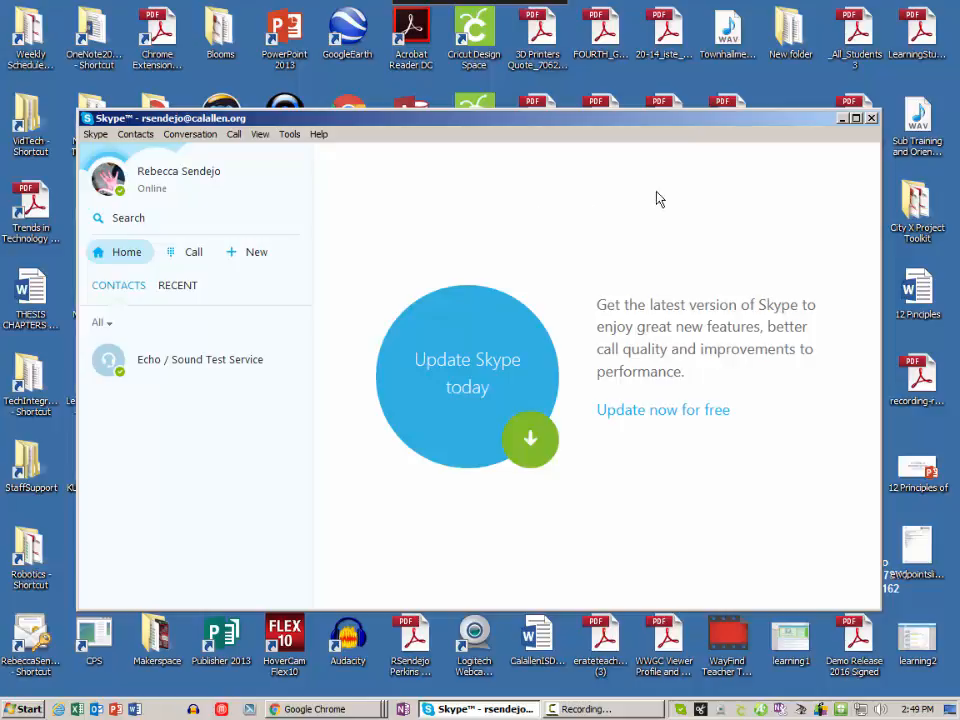